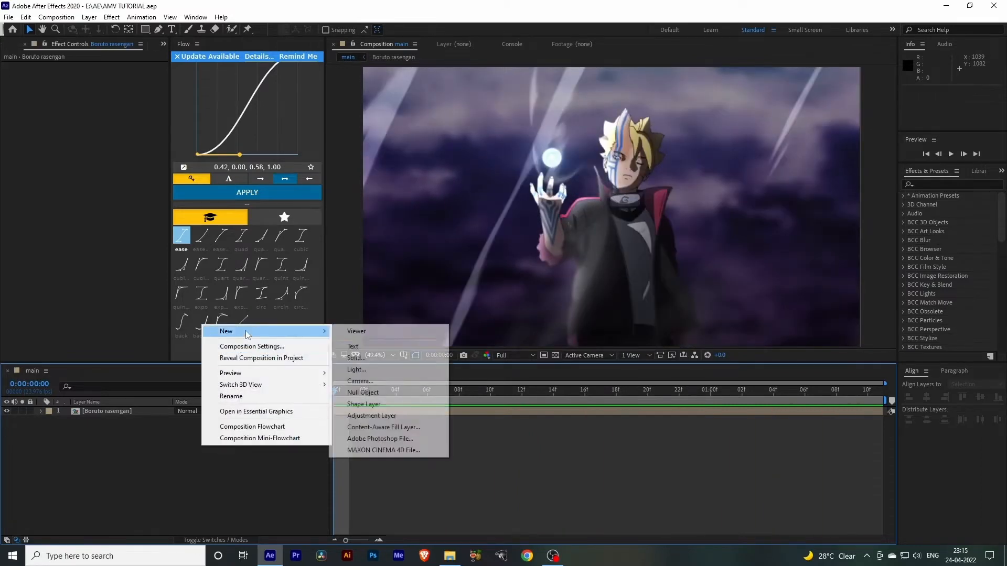
Create a new solid layer and apply Trapcode Particular to it from Effects & Presets.
click(354, 358)
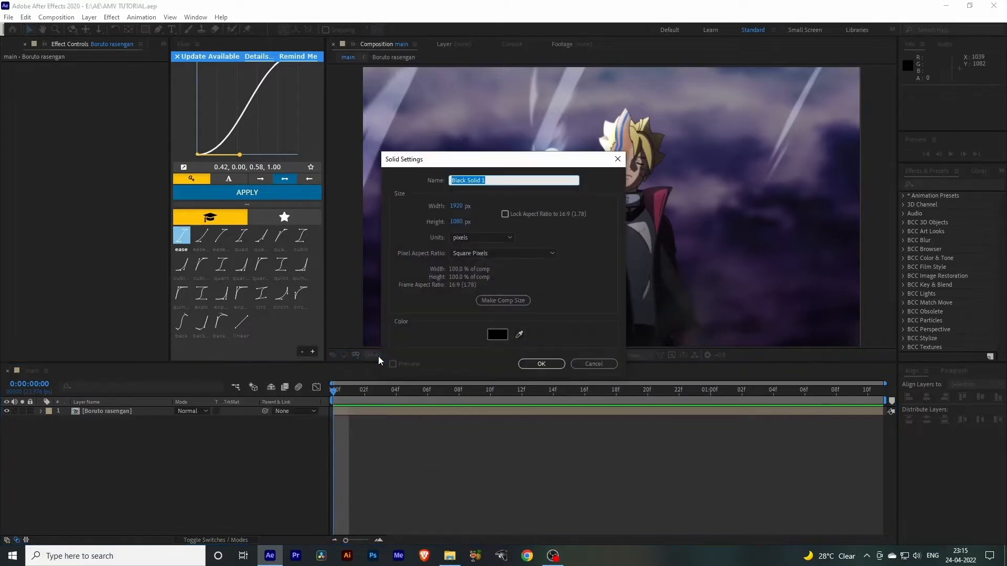
text(Parti)
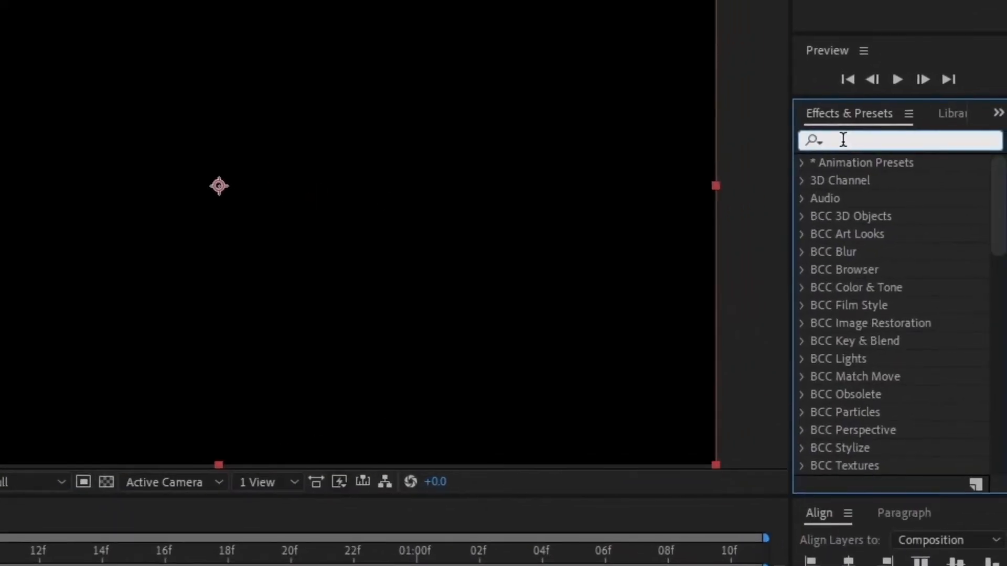
text(Particular)
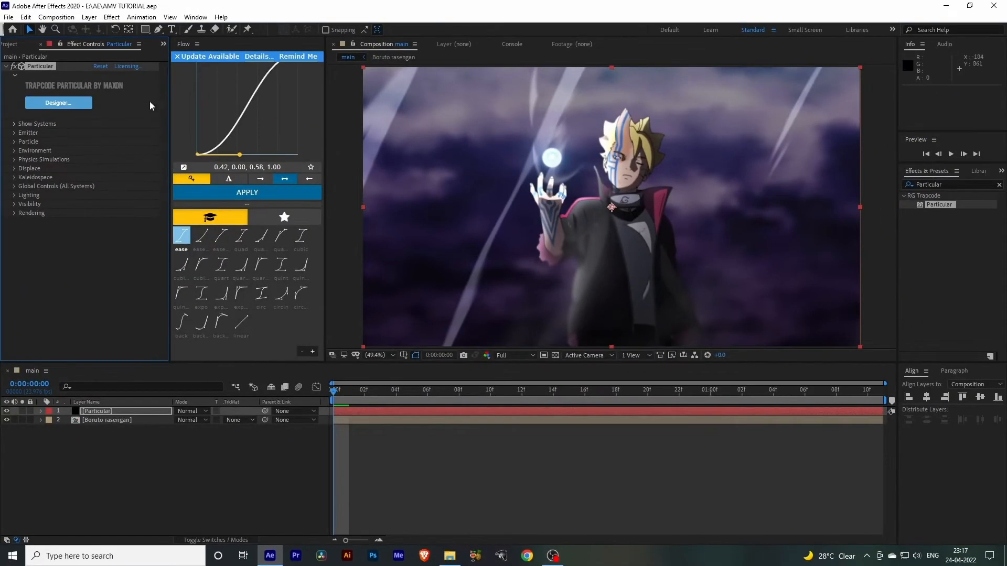
In Particular Designer, set a Box emitter sized individually to 3000 × 3000 with 400 depth.
click(58, 103)
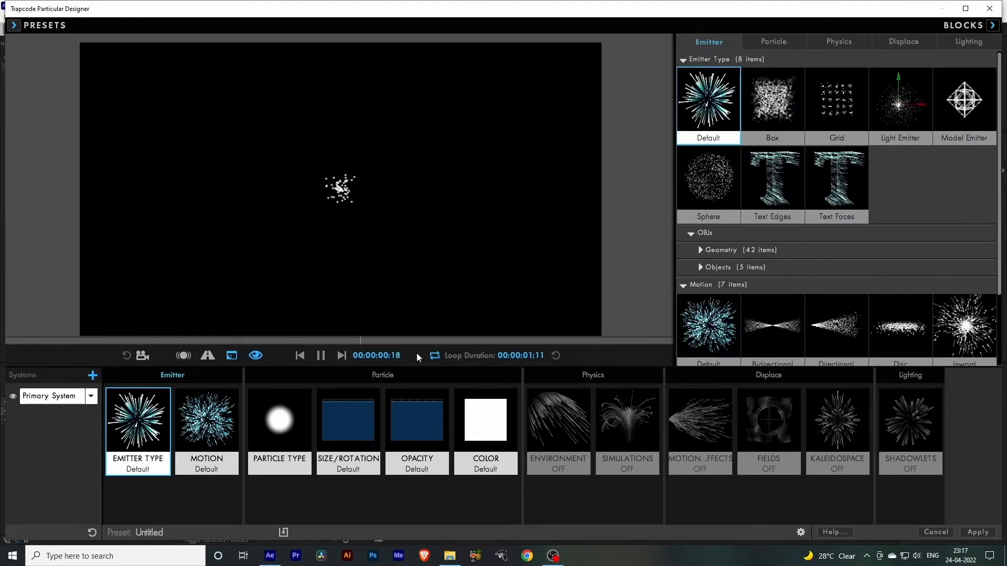
click(772, 100)
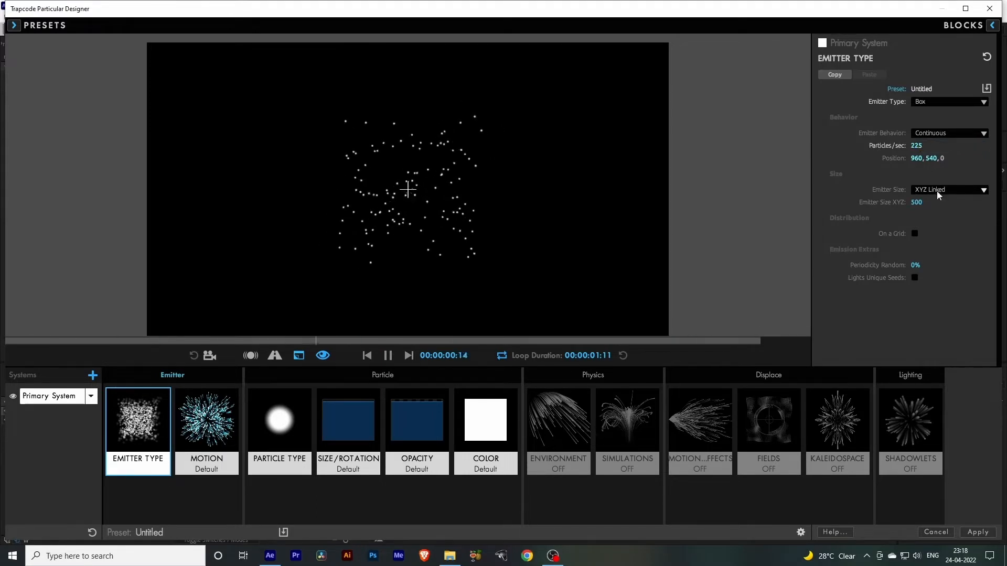
click(949, 190)
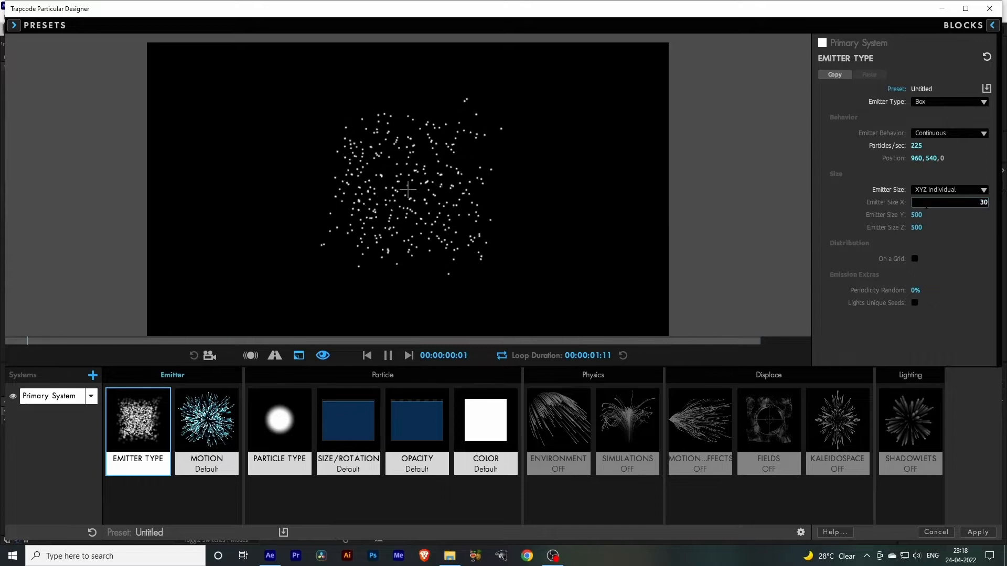
text(3000)
click(948, 227)
text(400)
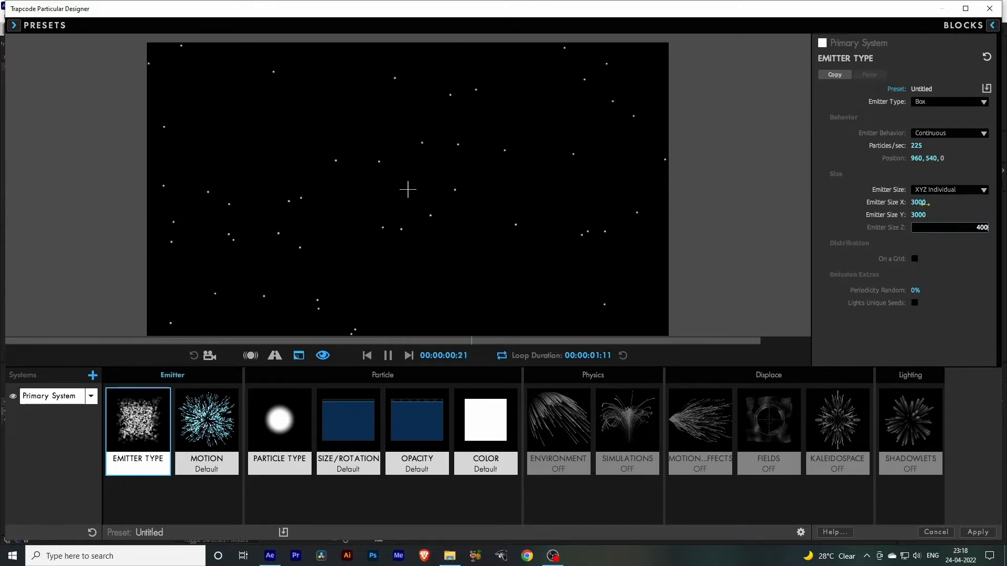
click(279, 421)
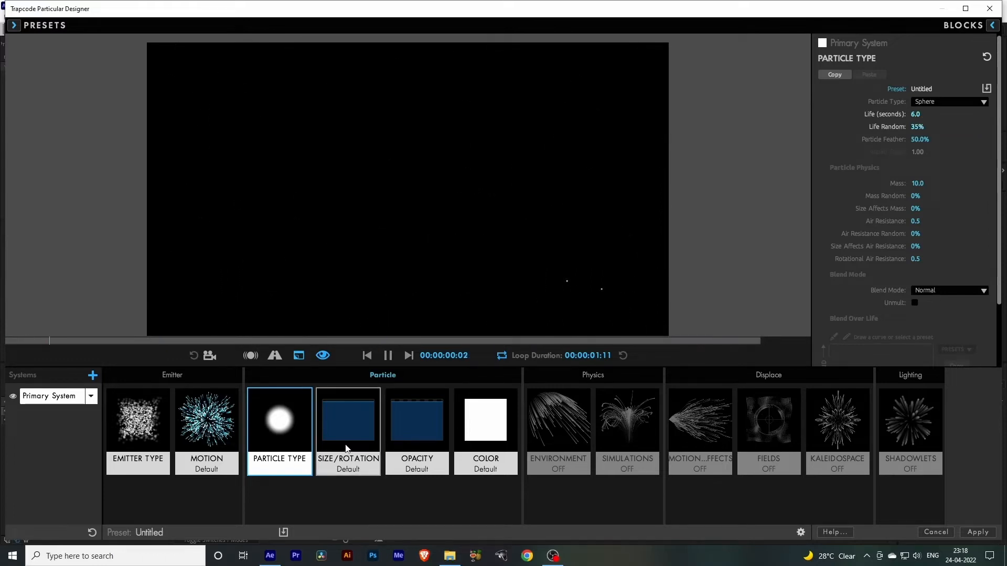
Set particle Size 8 with 50% Size Random, view opacity, and apply the Designer setup.
click(349, 420)
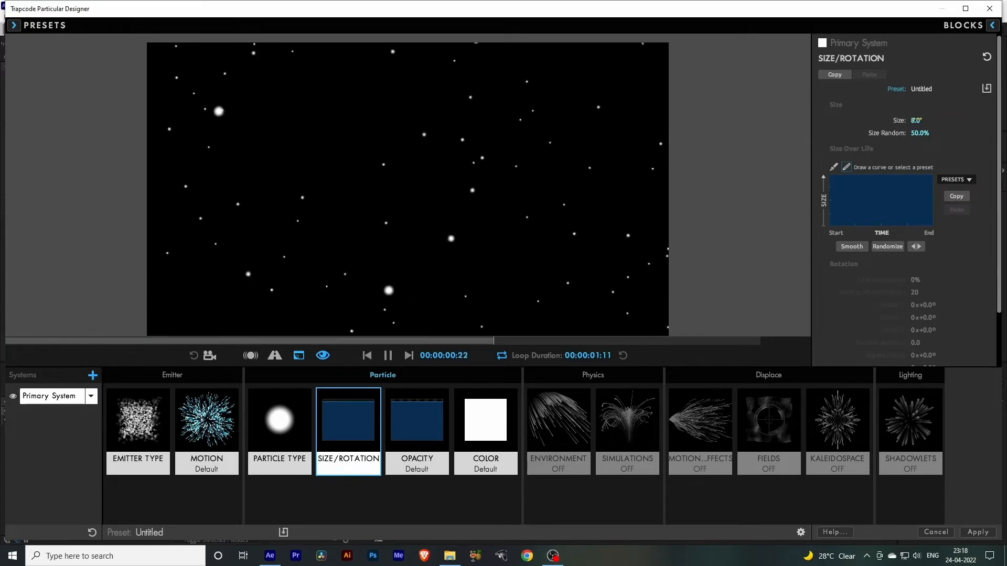
click(416, 420)
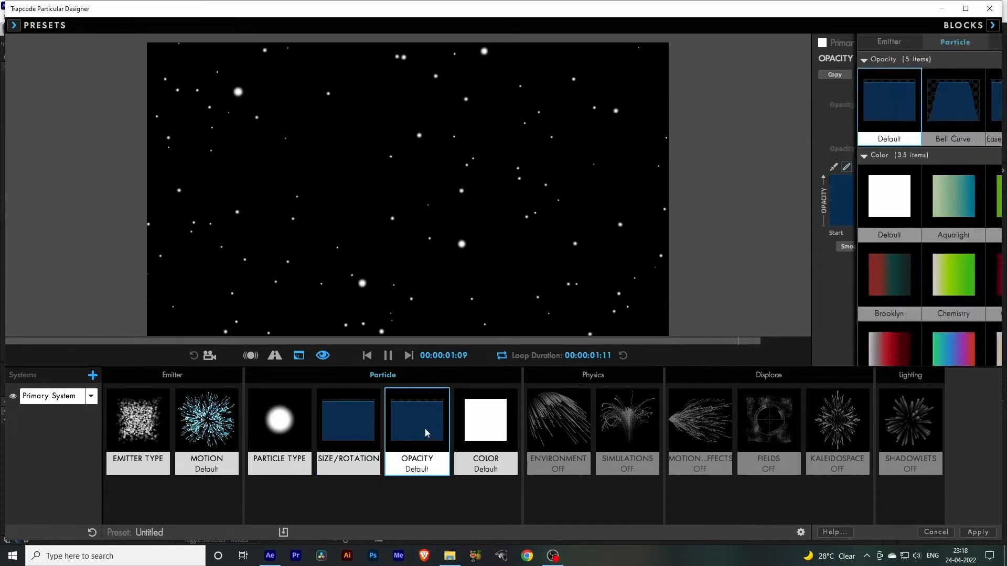
click(953, 103)
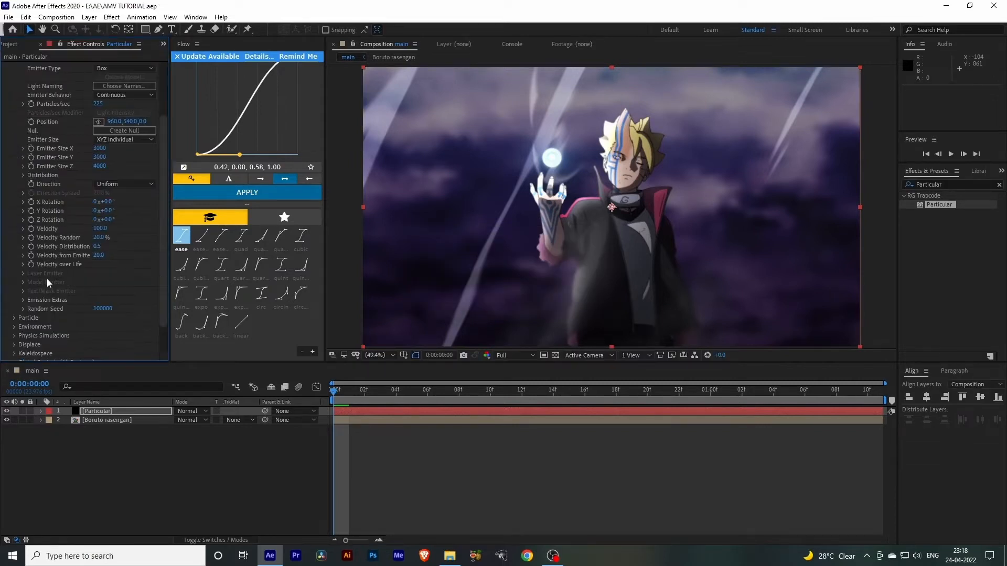
Check the Emission Extras settings and preview white particles drifting across the clip.
click(15, 300)
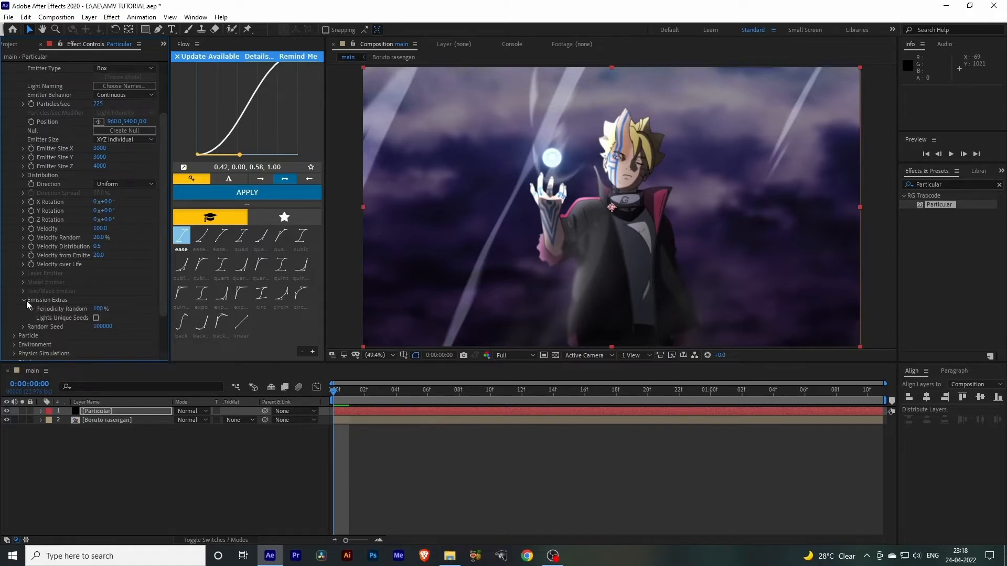
click(23, 300)
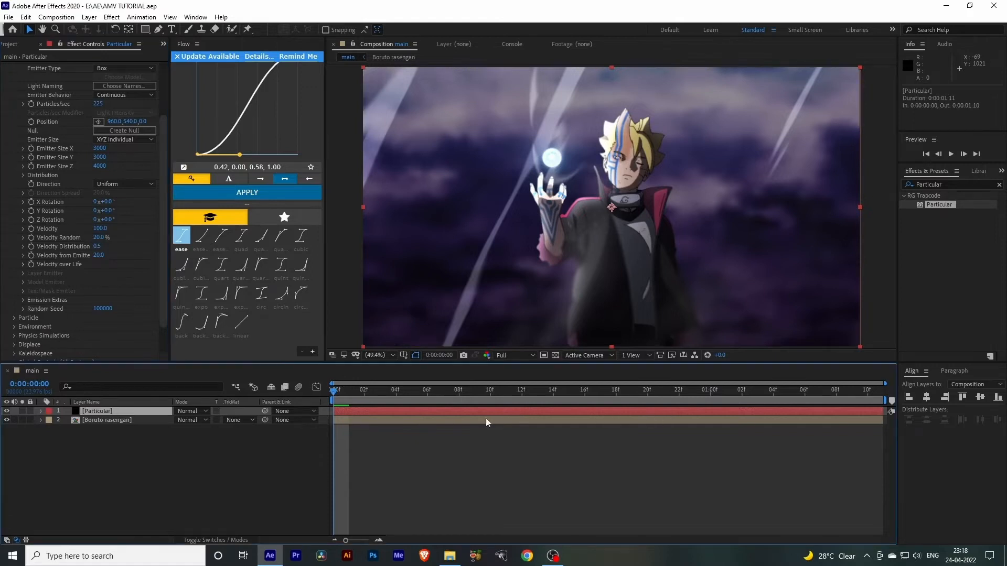
click(679, 390)
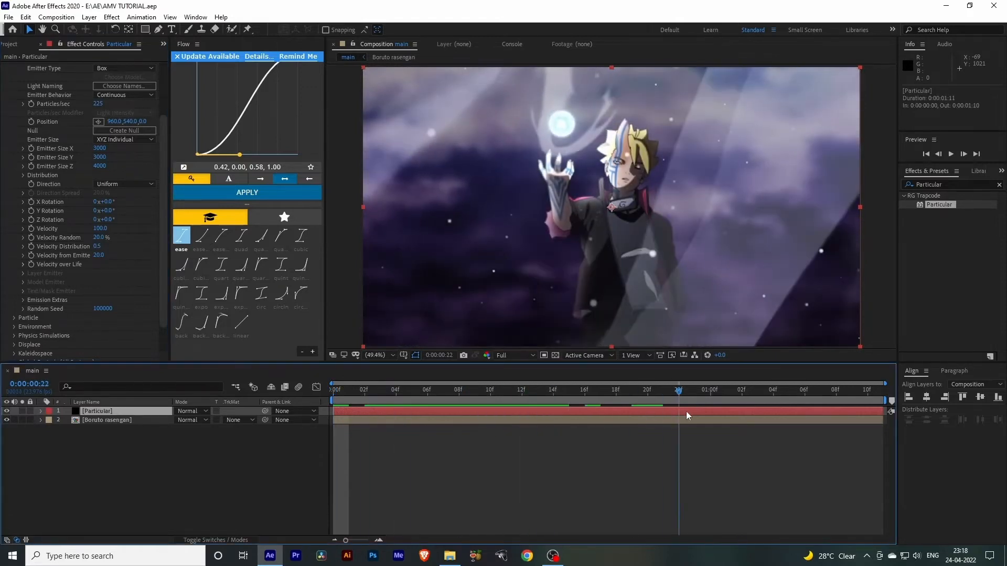
click(365, 390)
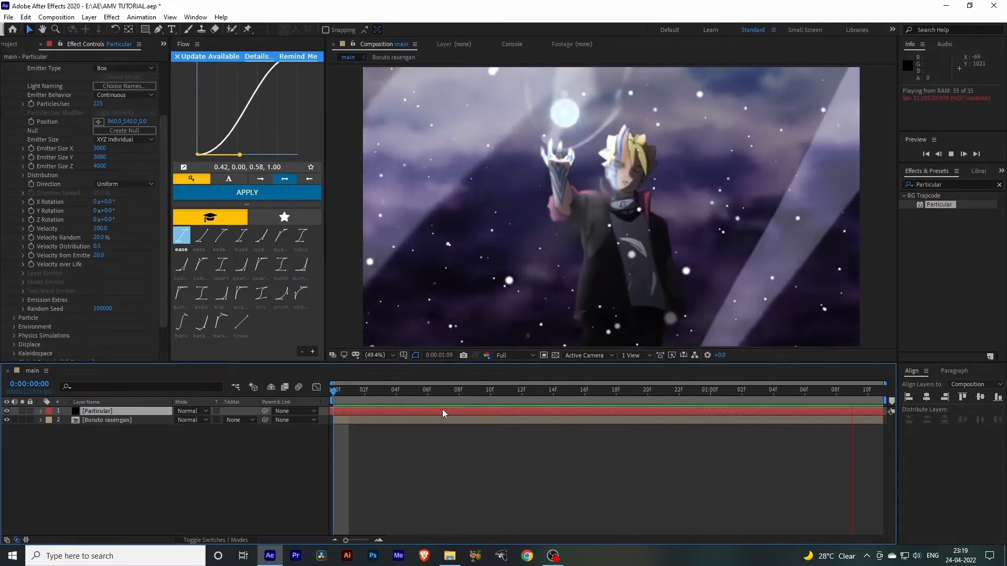
click(488, 389)
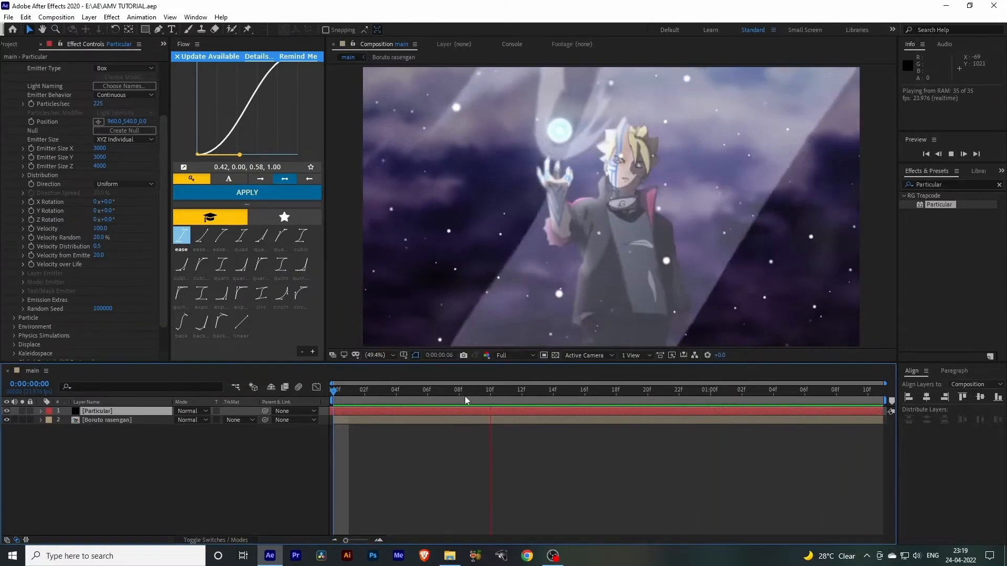
click(569, 390)
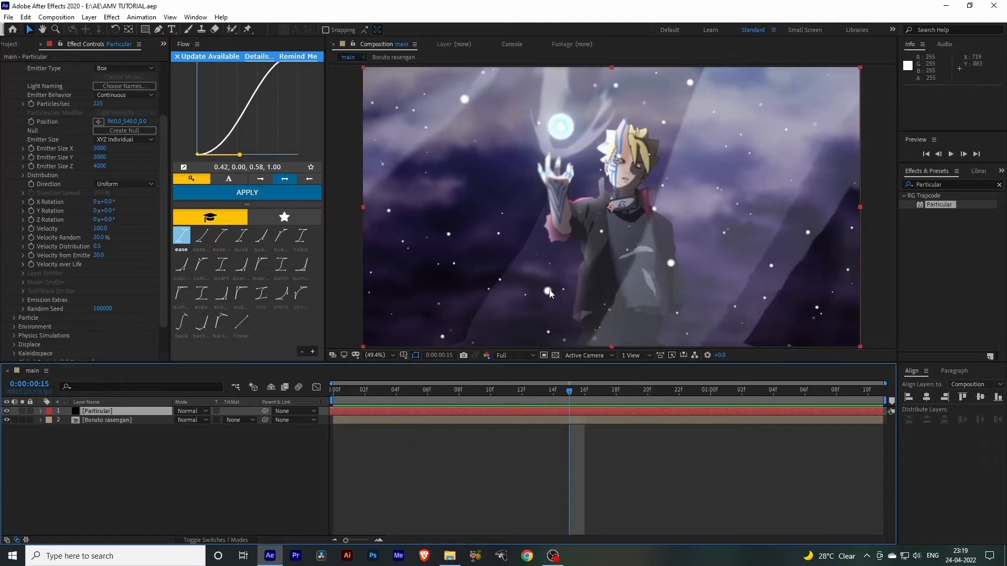
mouse_move(547, 289)
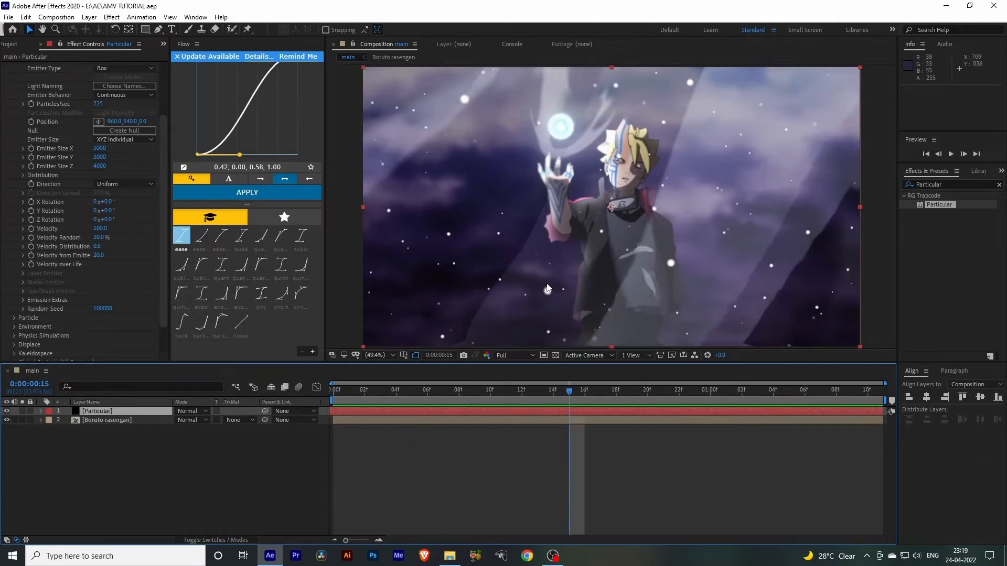
mouse_move(504, 411)
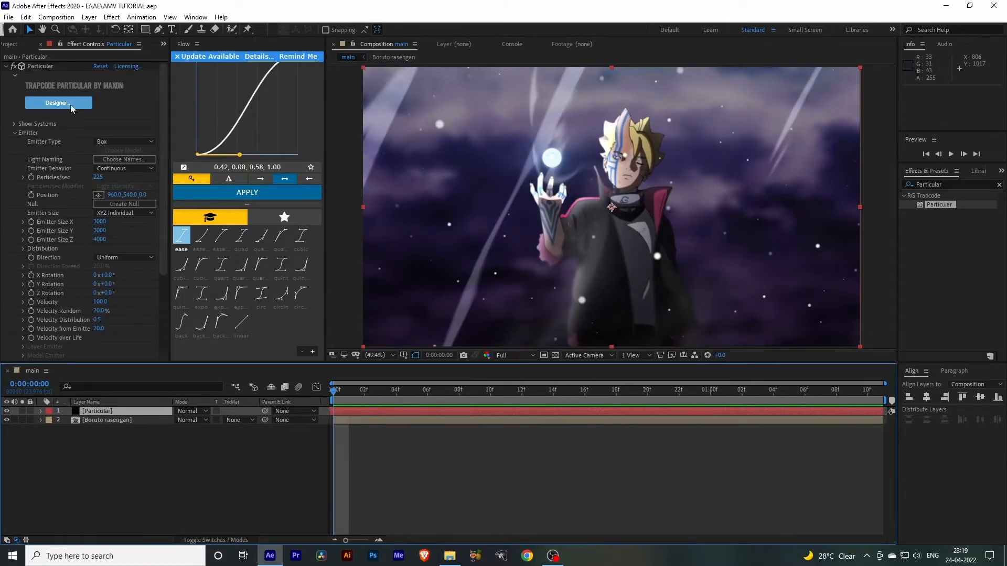
Reopen Particular Designer from Effect Controls to rework the particle look.
click(58, 103)
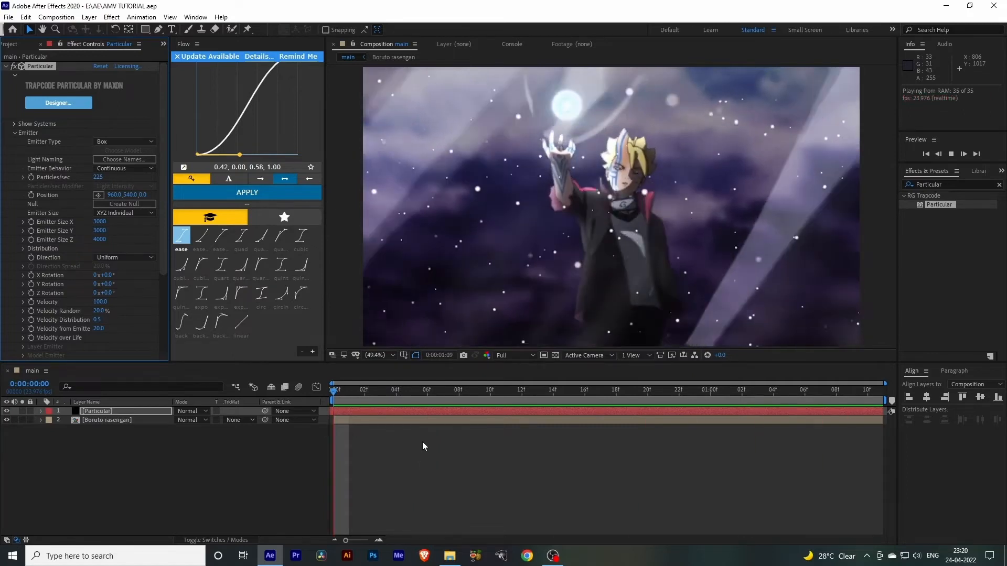
text(D)
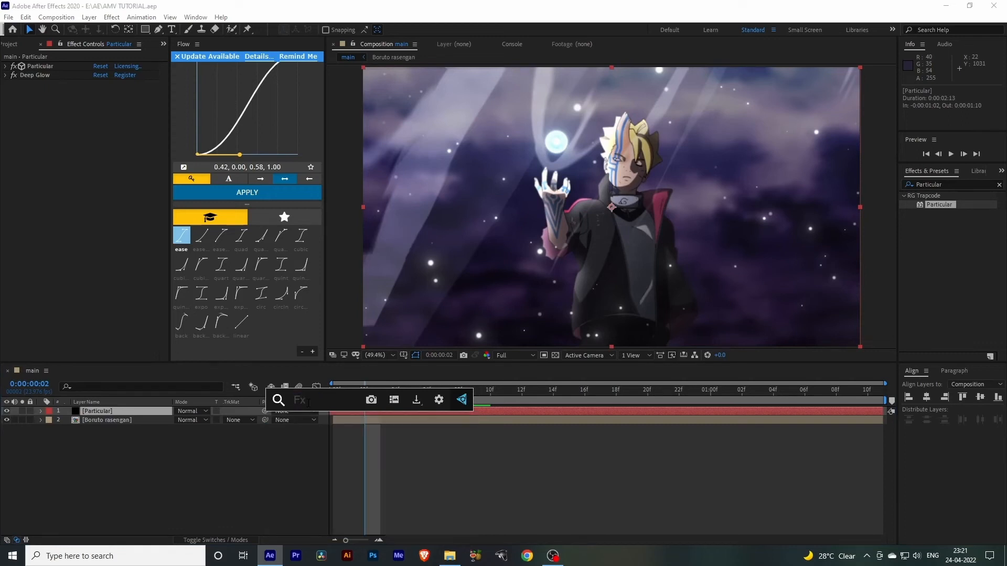
text(Effect)
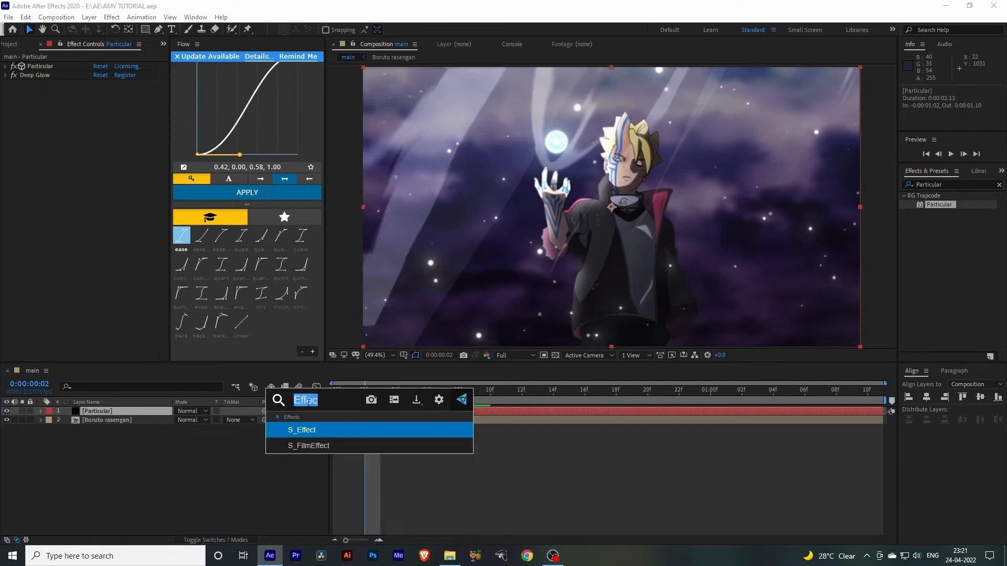
text(Glow)
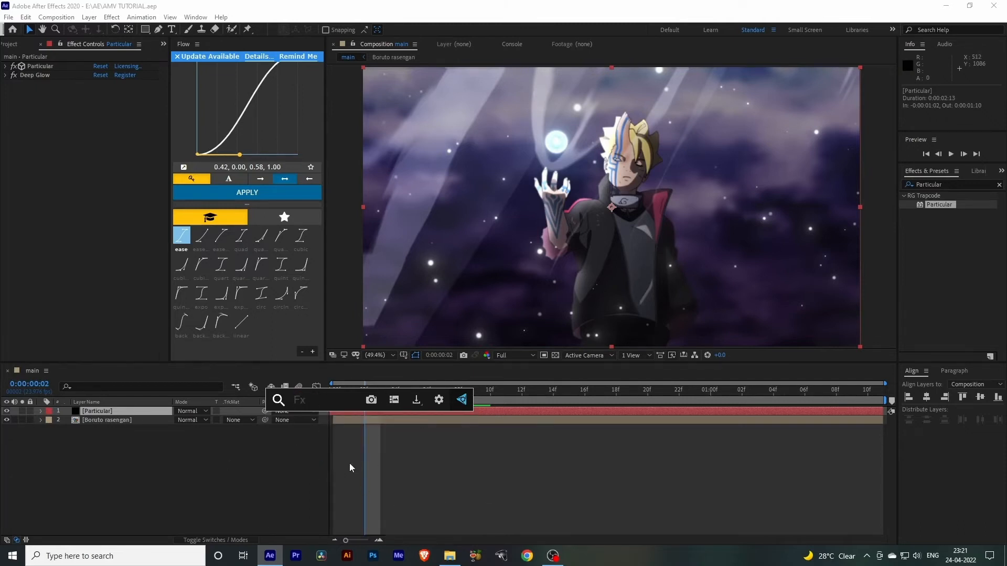
mouse_move(266, 469)
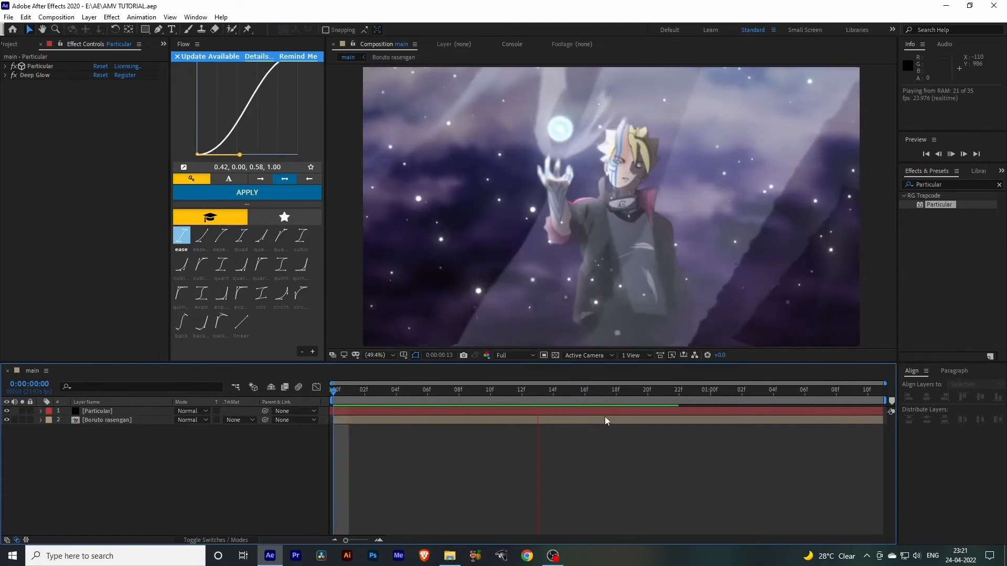
Pre-compose both layers into 'Boruto Rasengan', moving all attributes into the new composition.
right_click(106, 420)
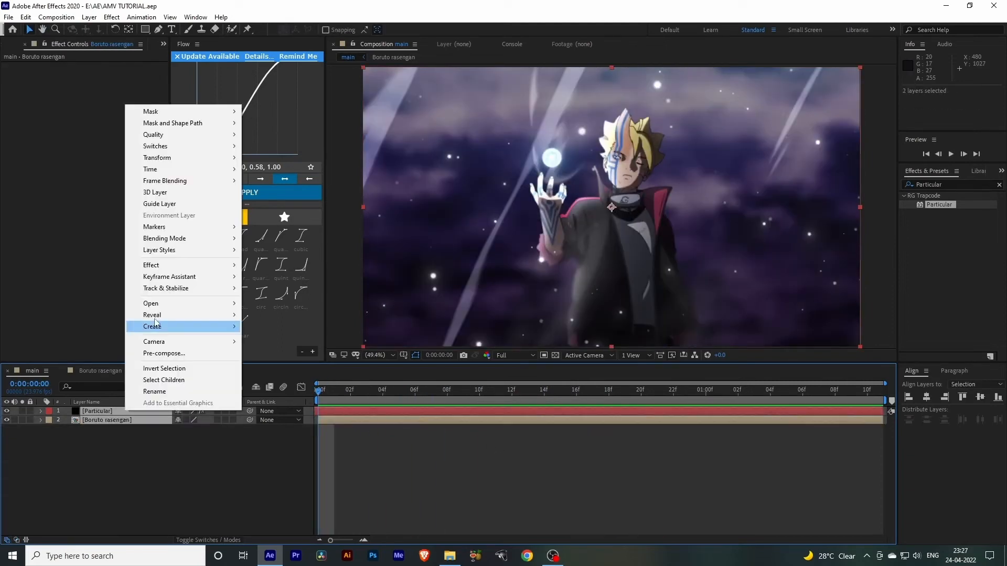
click(164, 353)
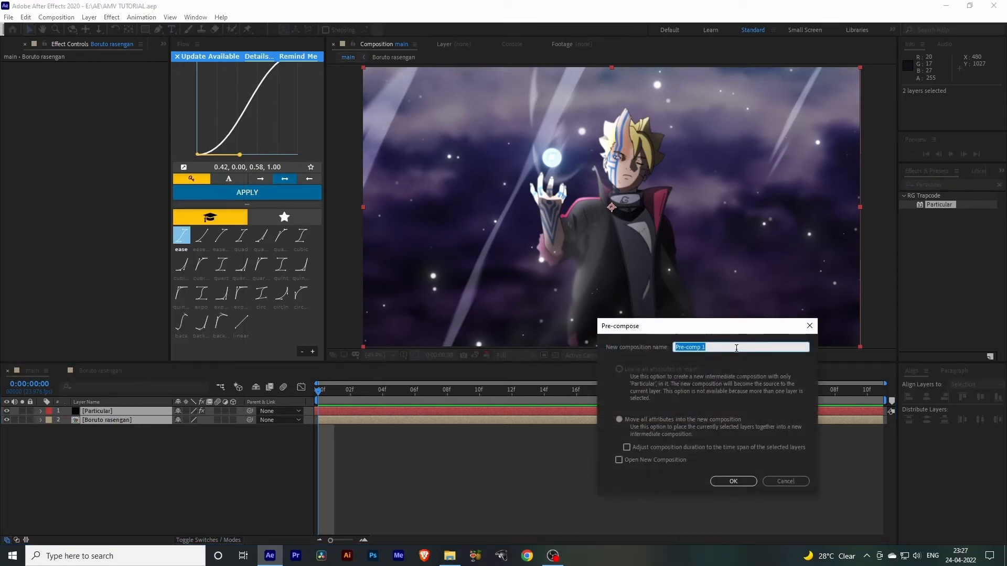
text(Boruto Rasenga)
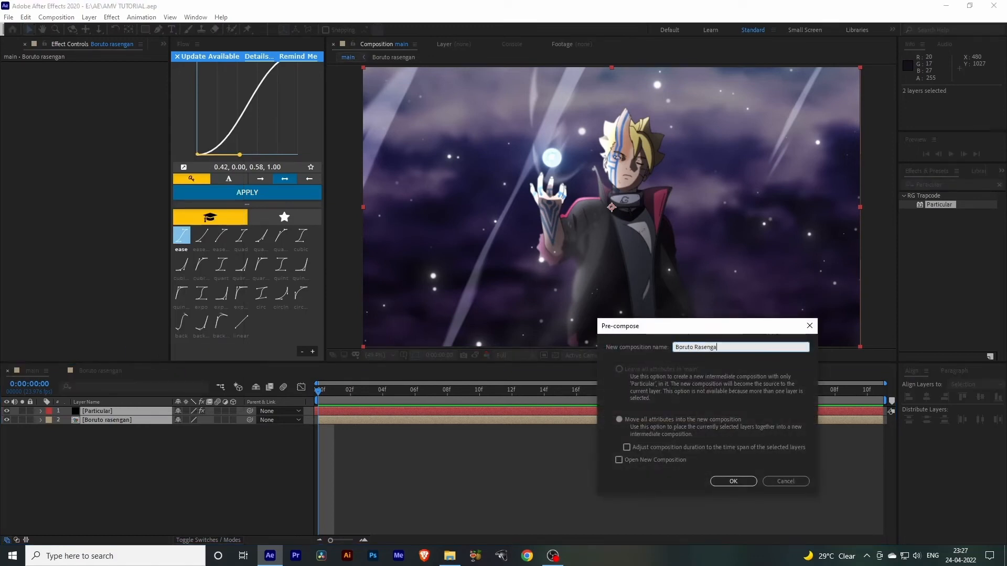
click(618, 420)
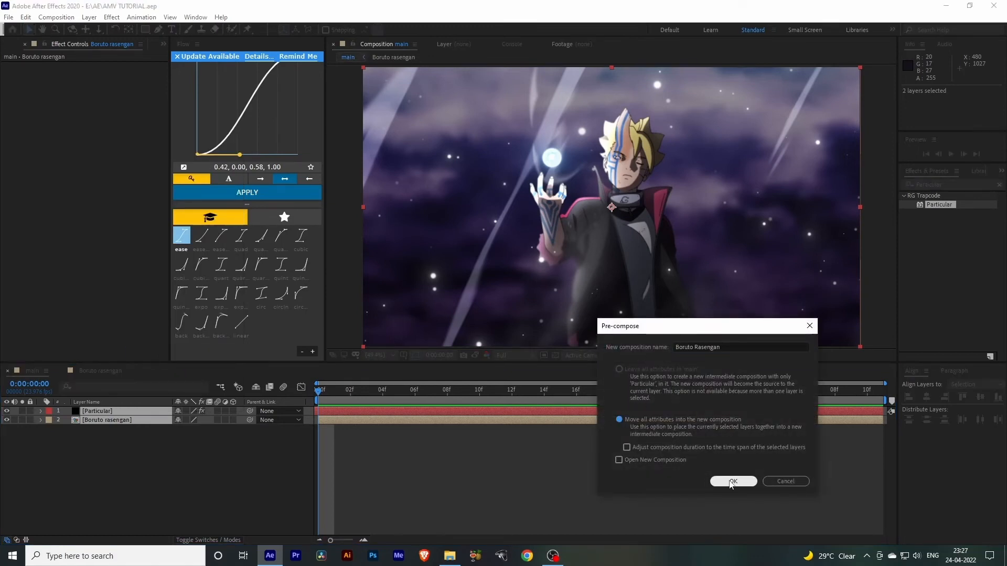
click(732, 481)
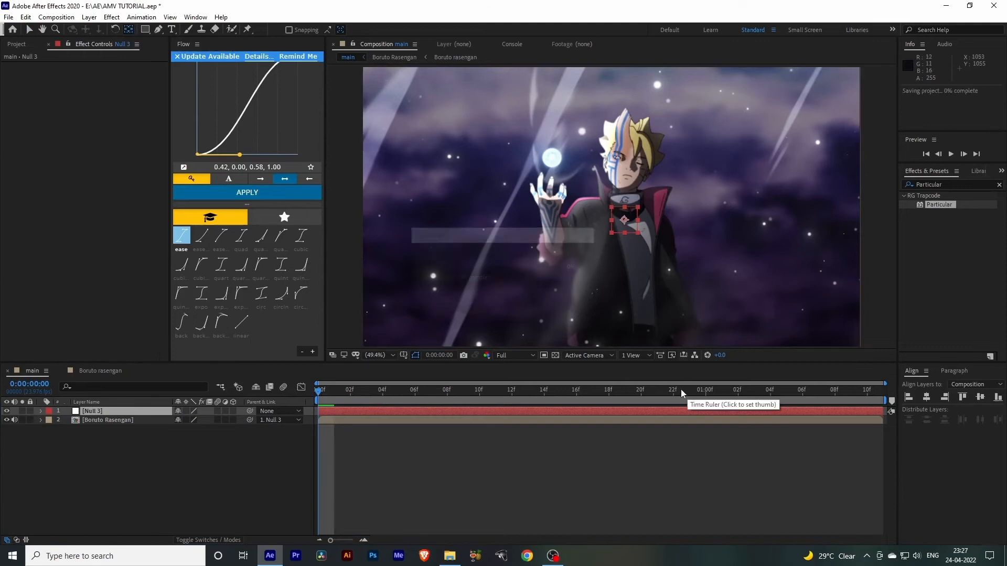
Shape the null's 150%-to-100% scale ease by dragging influence handles in the speed graph.
click(40, 411)
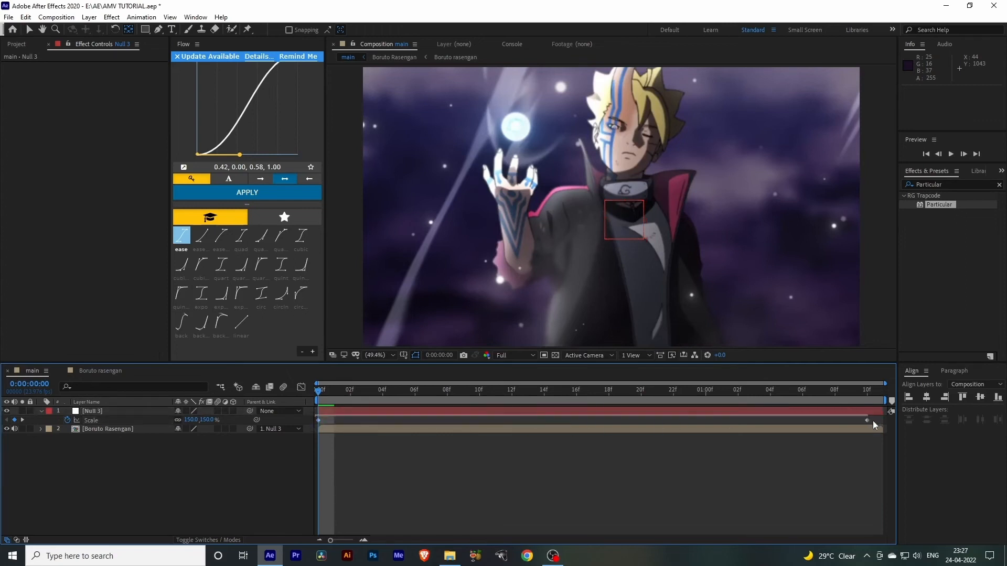
click(92, 411)
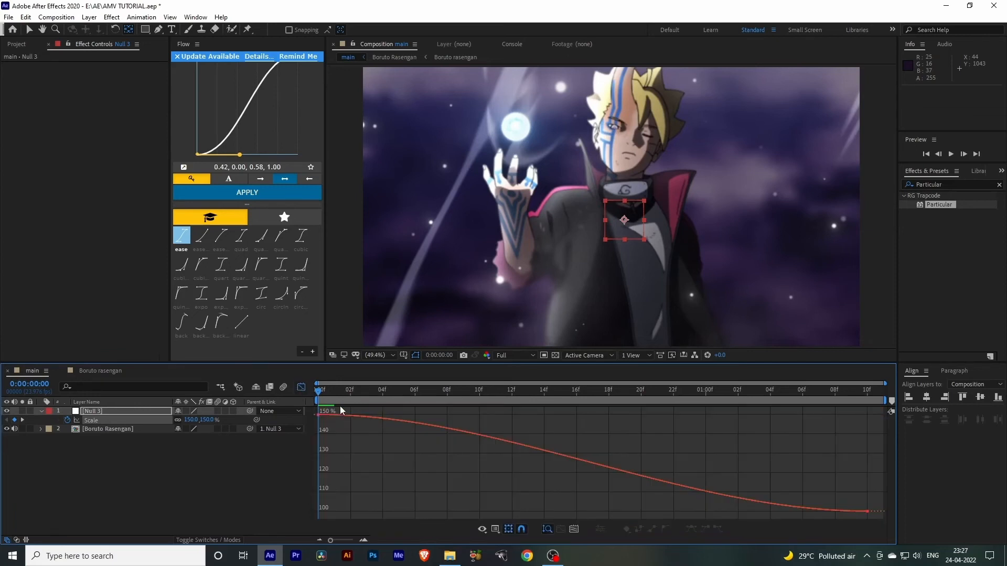
click(416, 389)
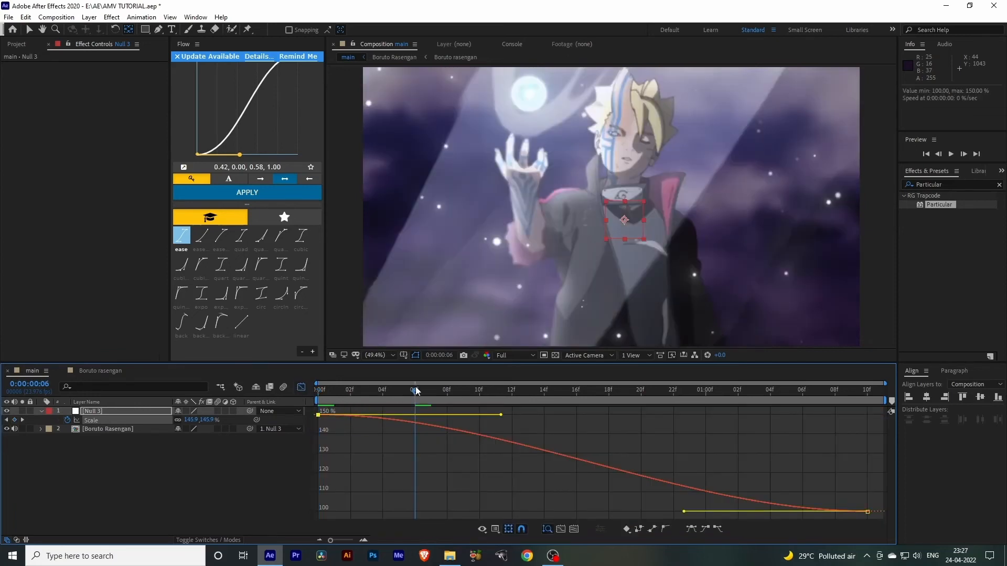
drag(501, 415, 437, 441)
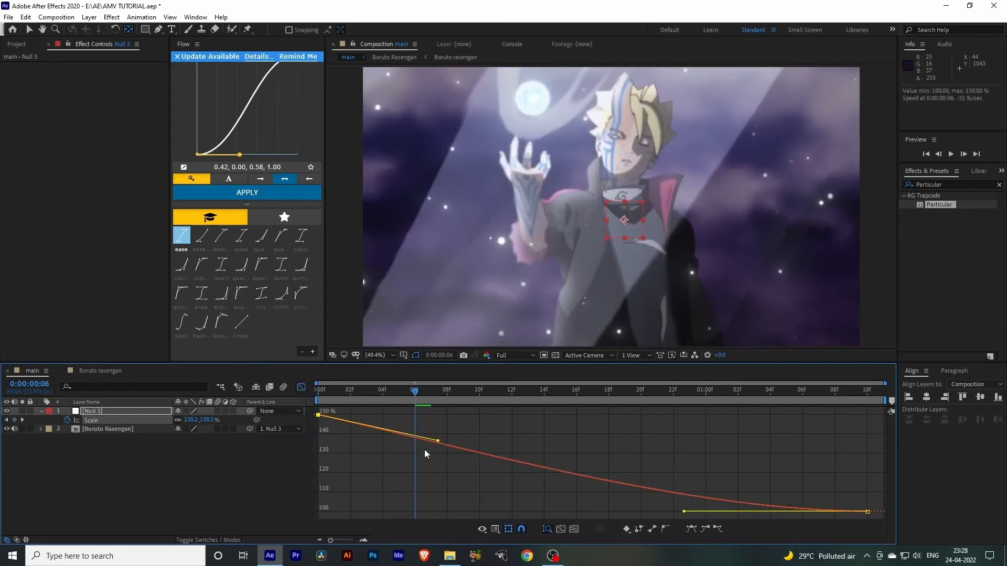
drag(437, 441, 352, 500)
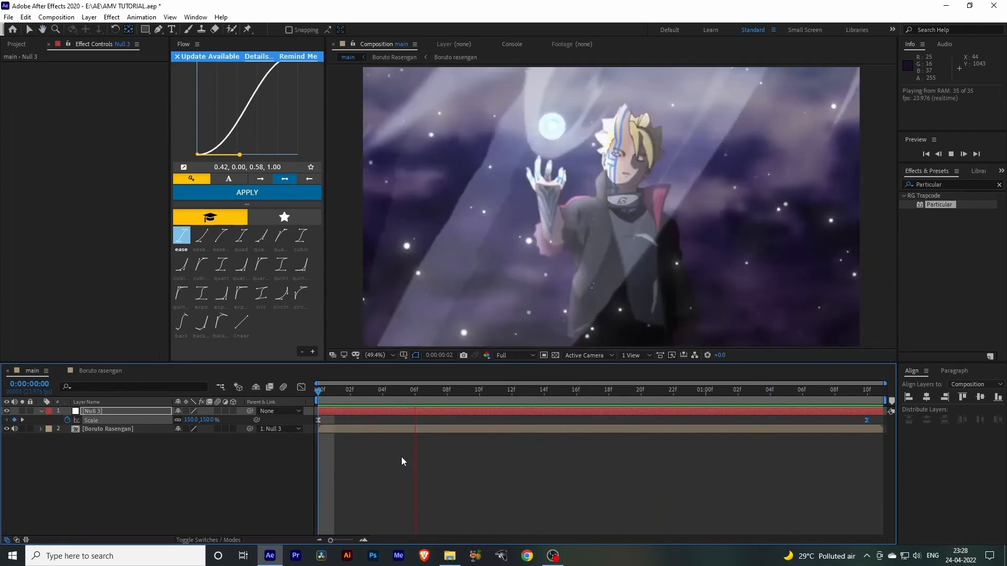
Preview the zoom-out, then add a null object inside the Boruto Rasengan composition.
click(623, 390)
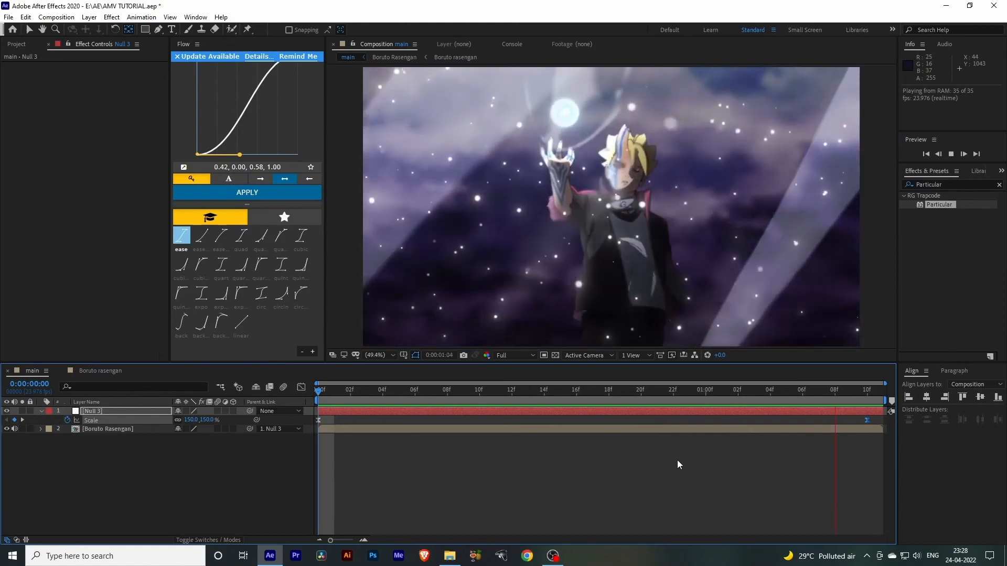
click(478, 389)
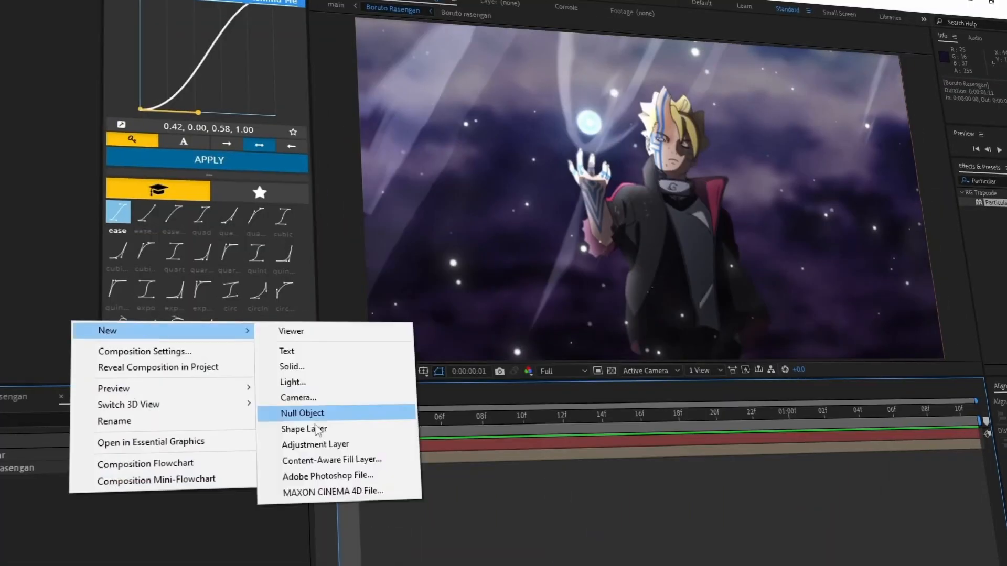
click(301, 413)
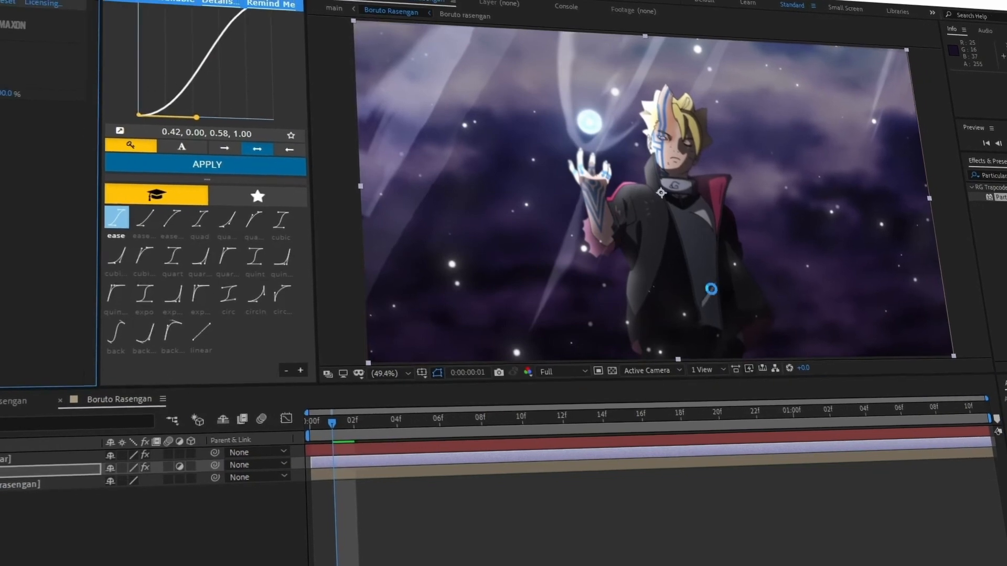